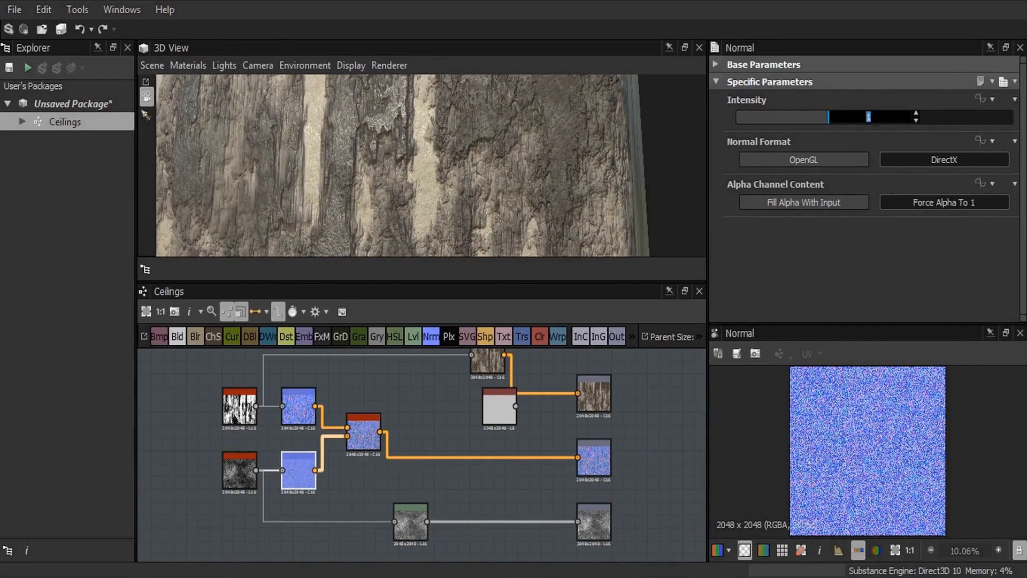
Set the Normal node's Intensity to 5 and inspect the stronger ceiling relief in the preview
text(5)
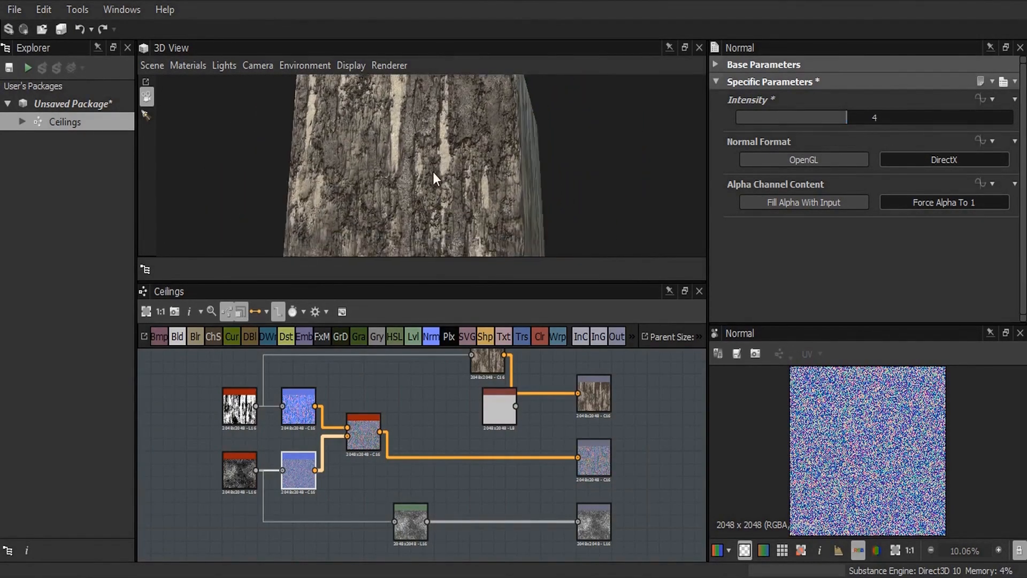
drag(845, 117, 769, 118)
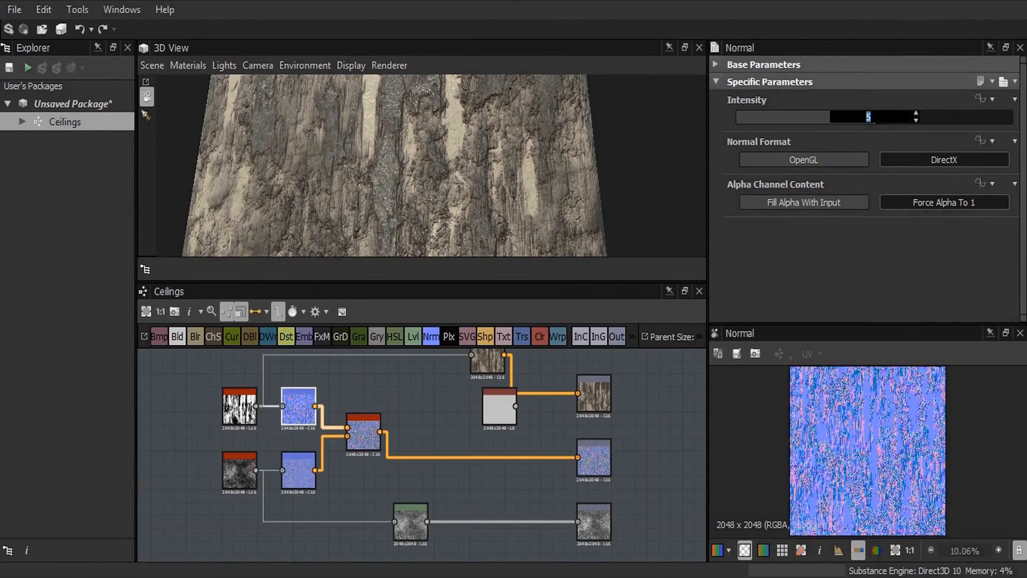
click(410, 522)
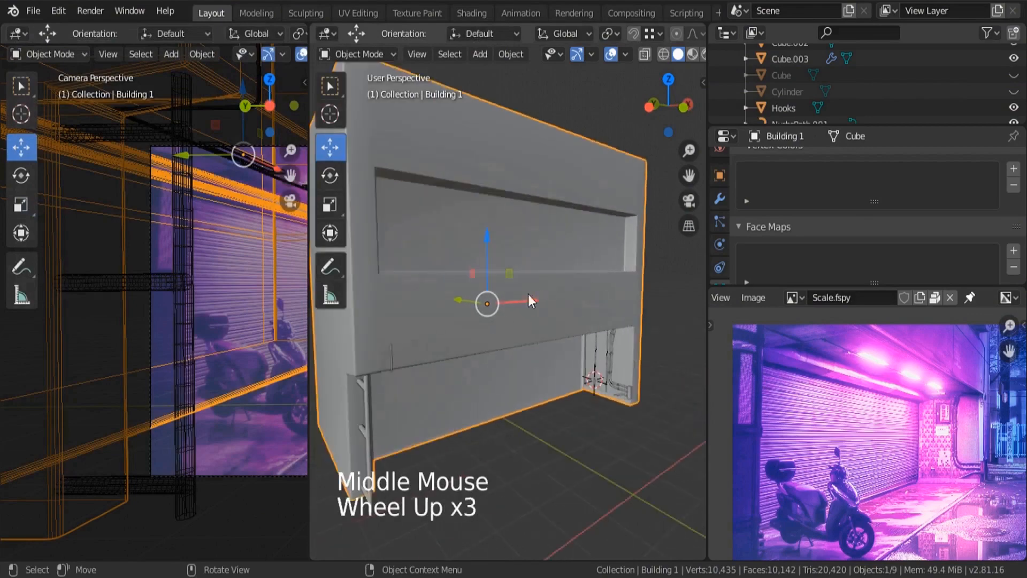
Duplicate the selected geometry while modelling the recessed building front
key(shift+d)
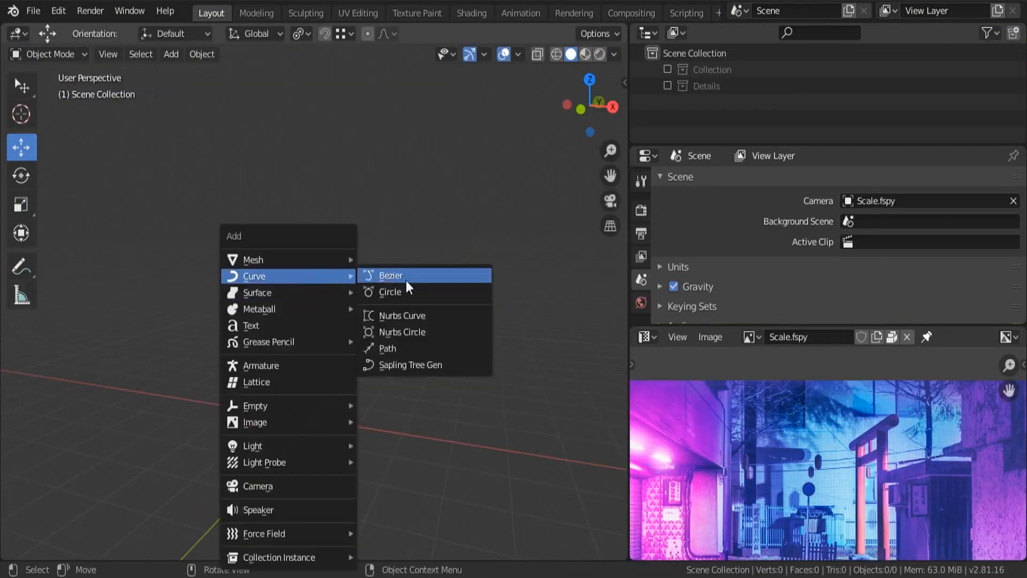
Add a Sapling Tree Gen tree and adjust its Geometry settings for a weeping, leafy shape
click(410, 365)
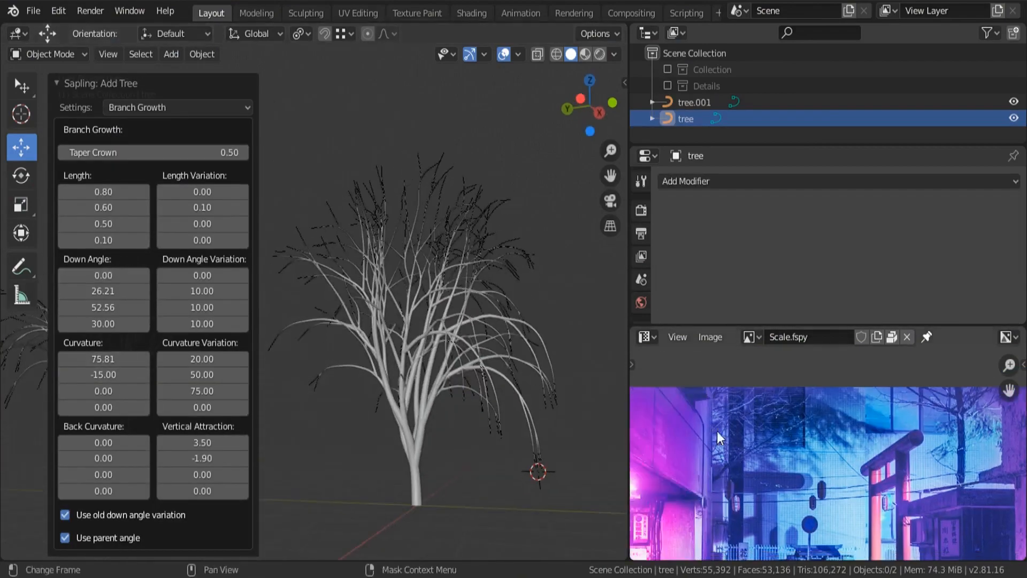
click(177, 107)
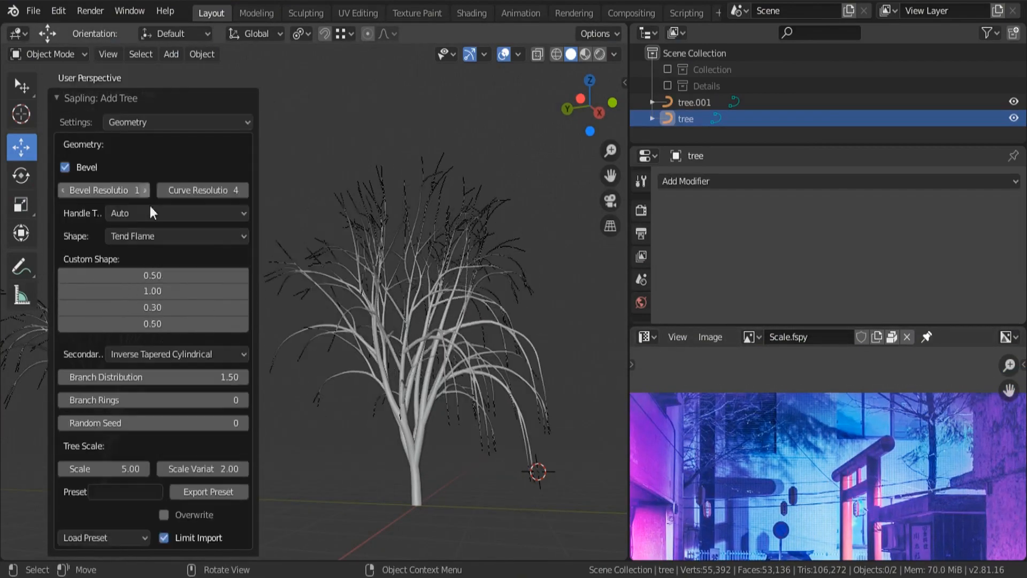
click(176, 236)
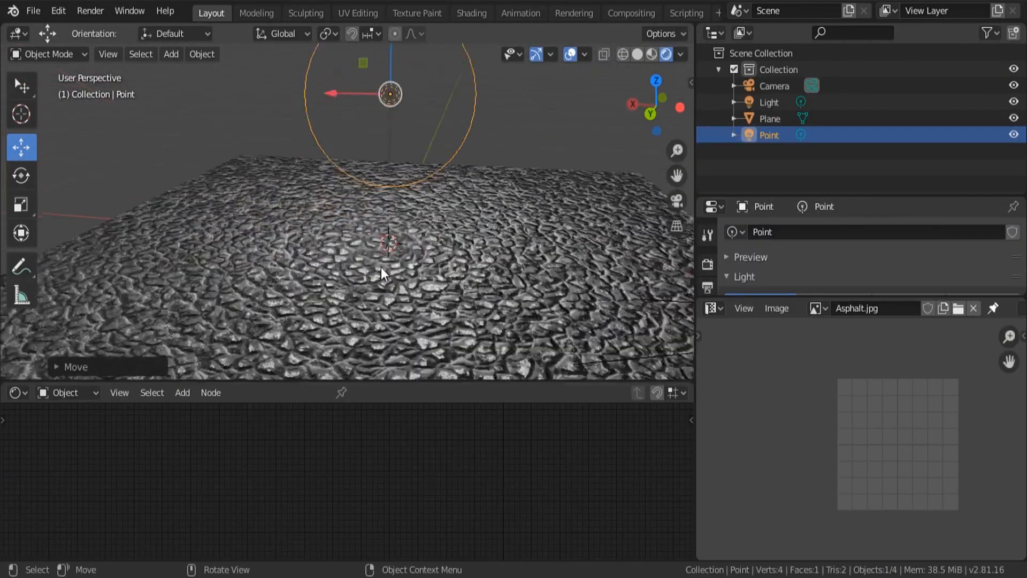
Place the new point light above the asphalt ground plane
click(769, 119)
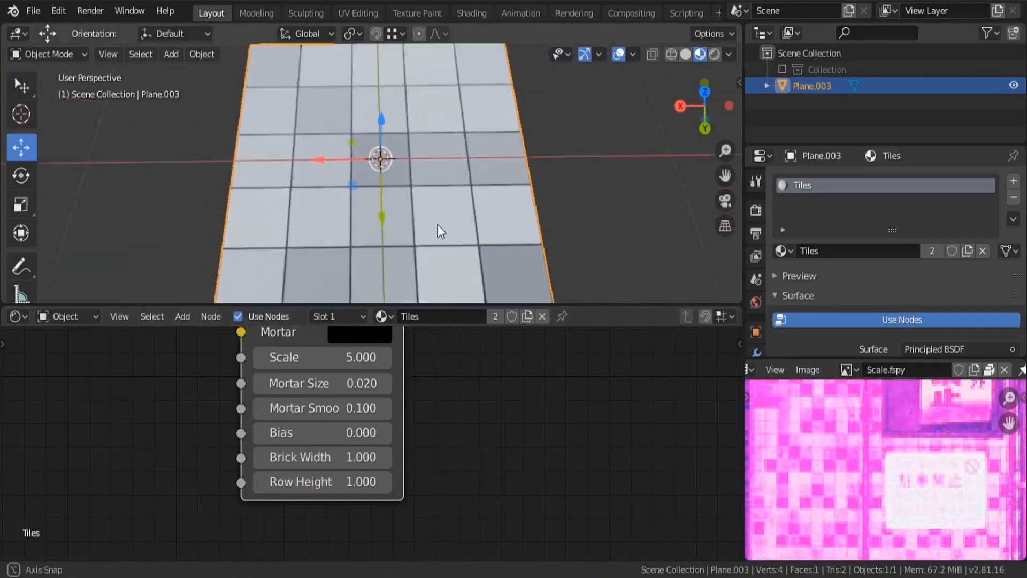
Edit the Tiles and Sidewalk node setup, then move to the Compositing workspace
double_click(321, 357)
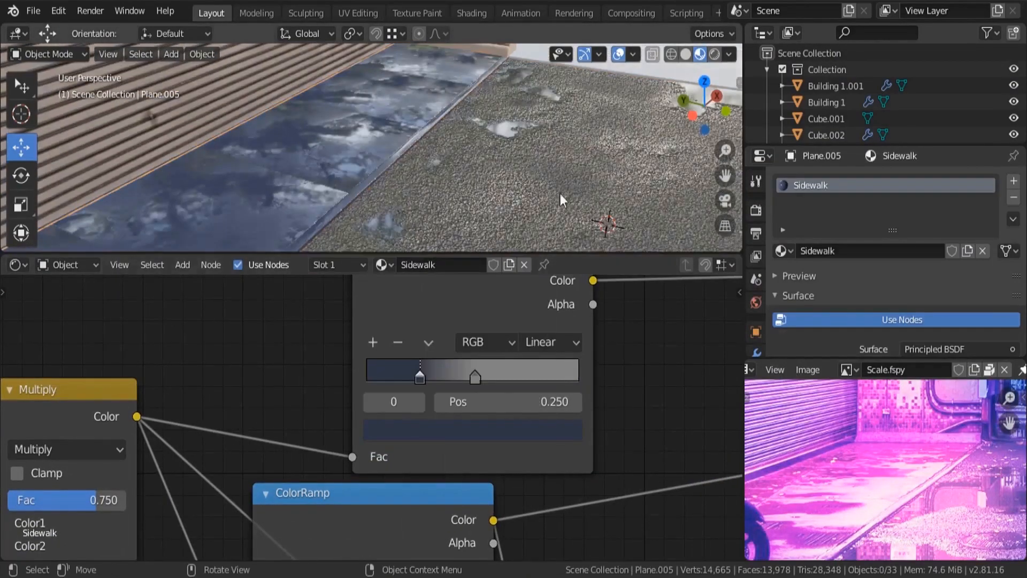
click(630, 13)
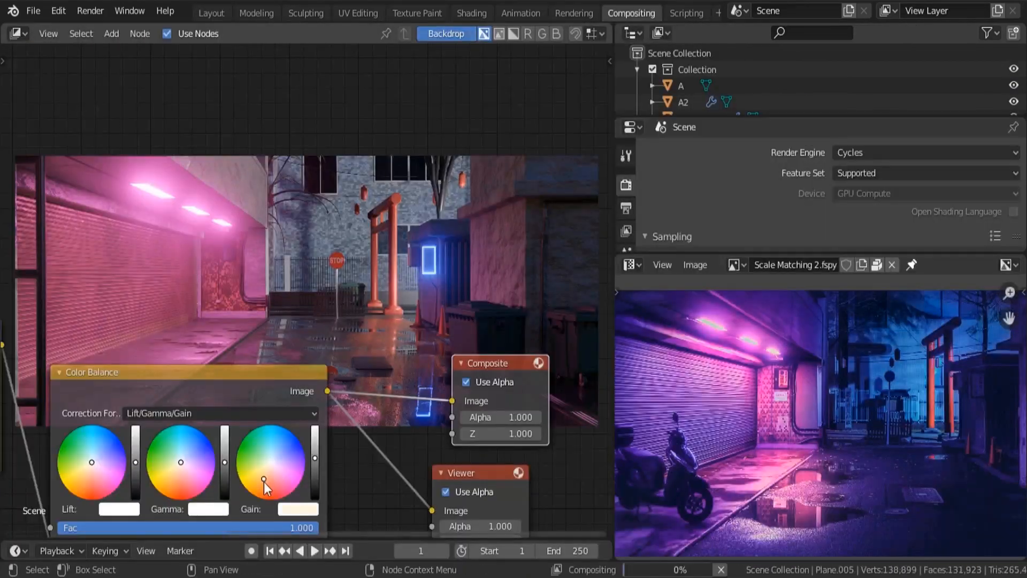
Drag the Color Balance node's Gain wheel to a light pink, tinting the render's highlights
drag(264, 486, 293, 462)
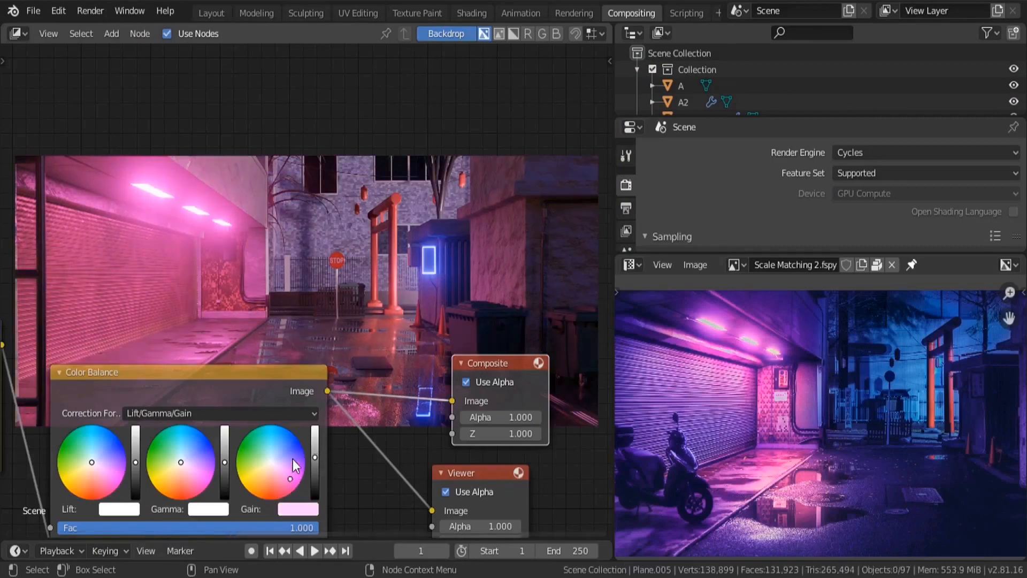
drag(296, 446, 291, 446)
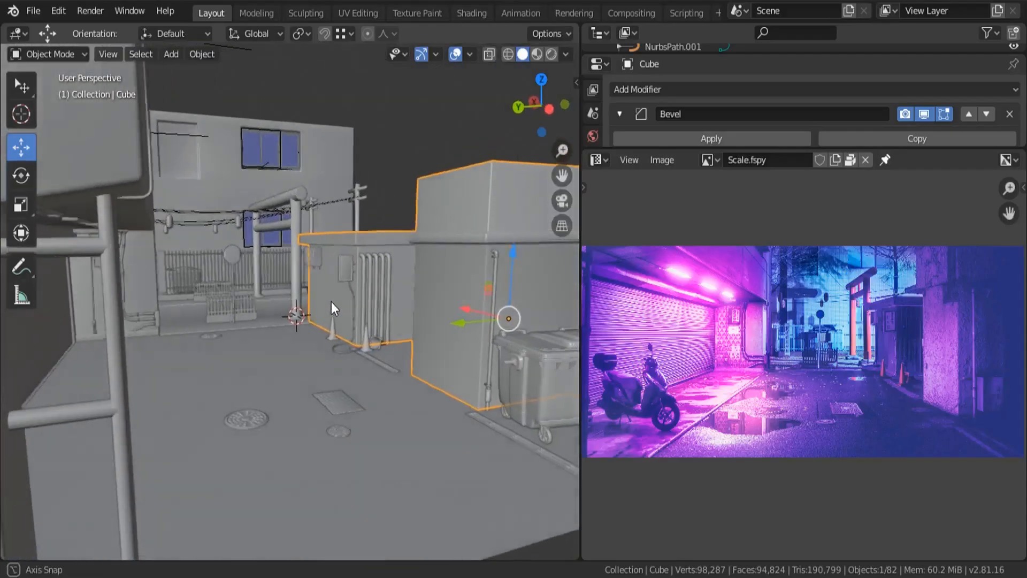
drag(331, 308, 272, 312)
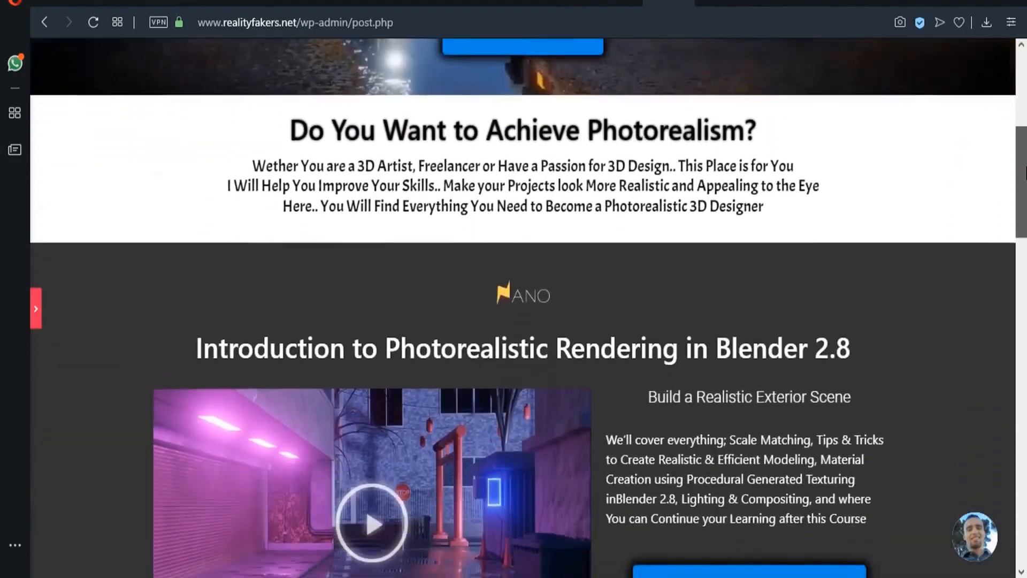
Scroll the Reality Fakers page down to the Photorealistic Rendering course section
scroll(down, 3)
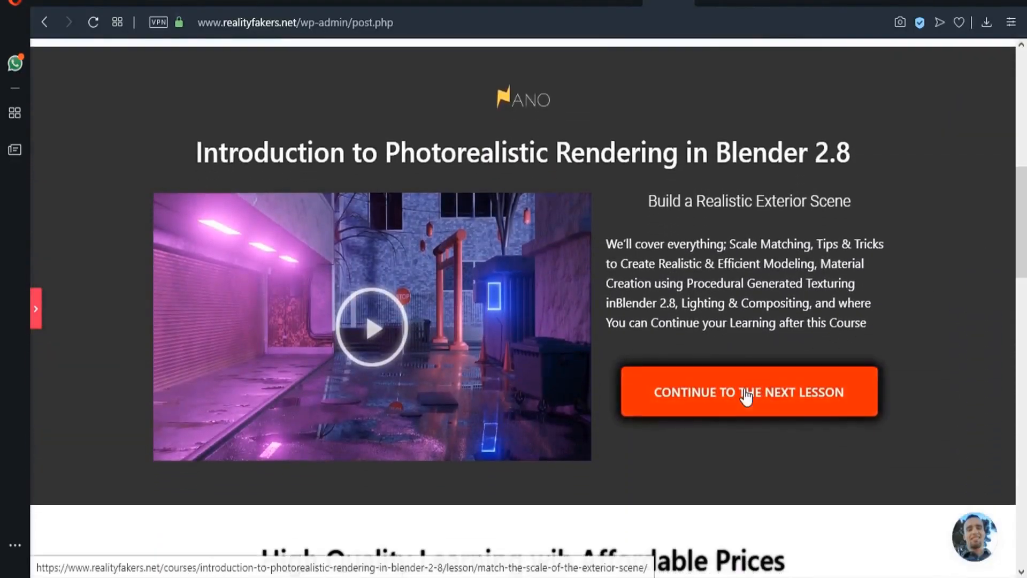